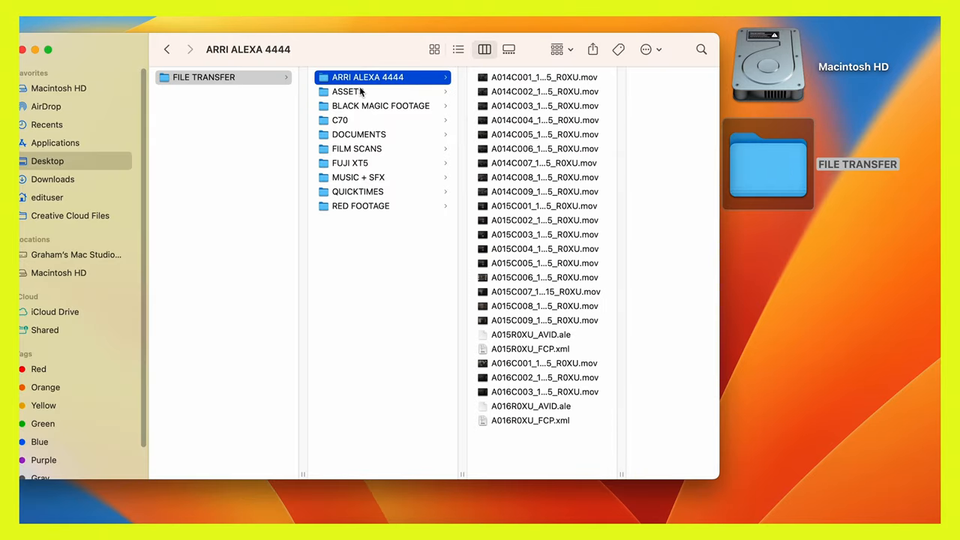
Preview the BLACK MAGIC FOOTAGE, DOCUMENTS, FUJI XT5 and next subfolder contents in column view
left_click(381, 105)
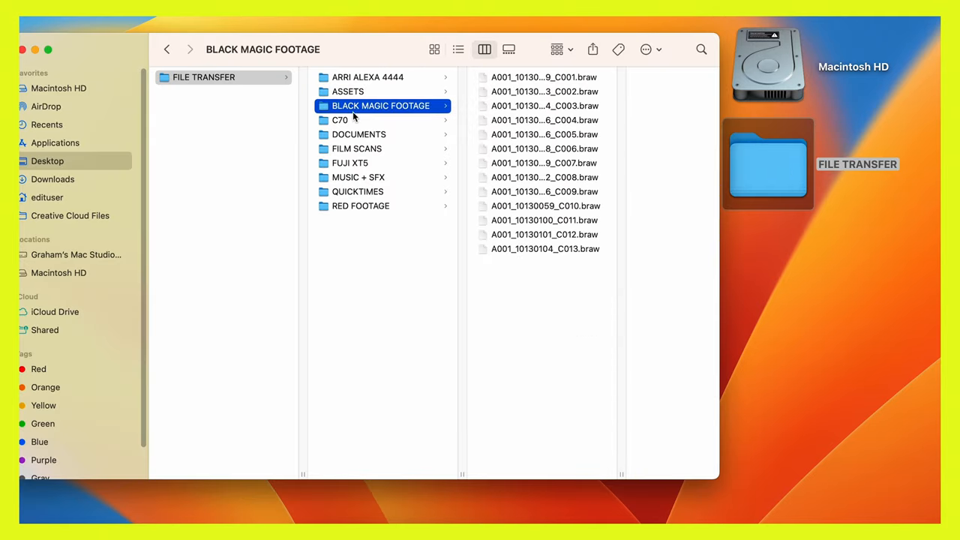
left_click(359, 135)
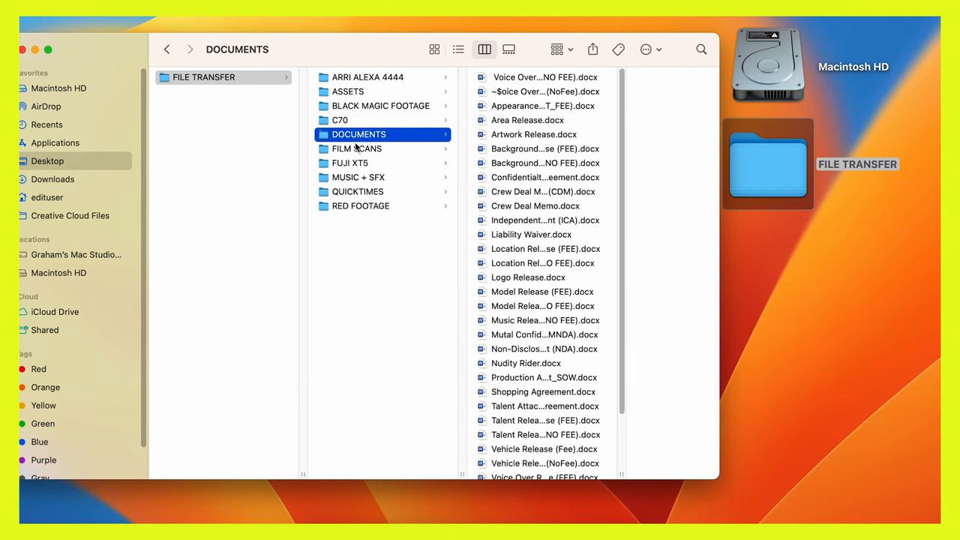
left_click(349, 162)
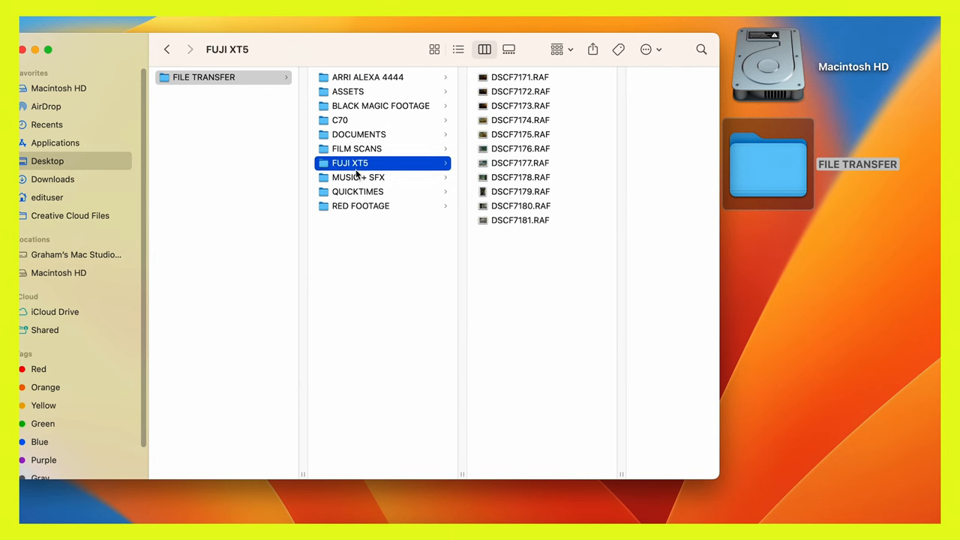
left_click(356, 191)
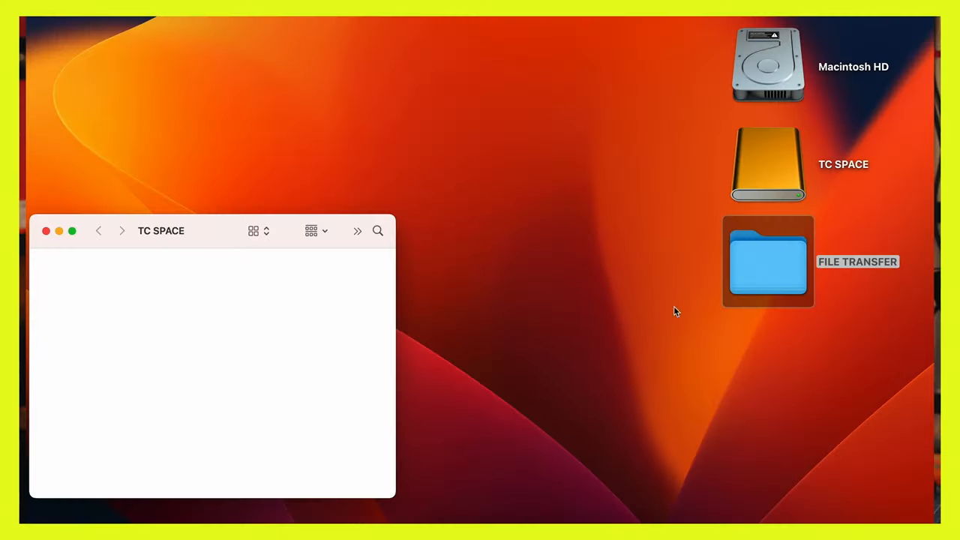
Drag the FILE TRANSFER folder from the desktop into the TC SPACE drive window
left_click_drag(768, 261, 271, 300)
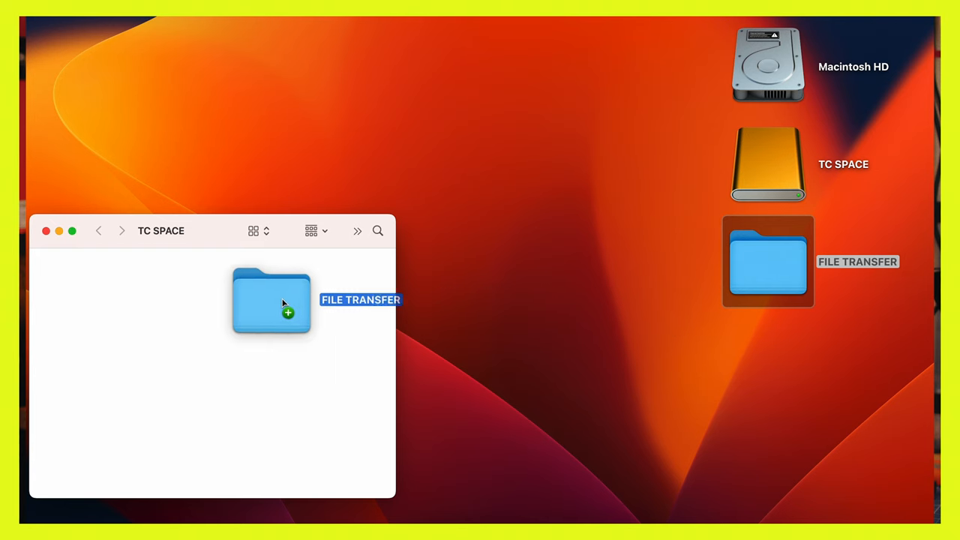
left_click_drag(271, 300, 180, 314)
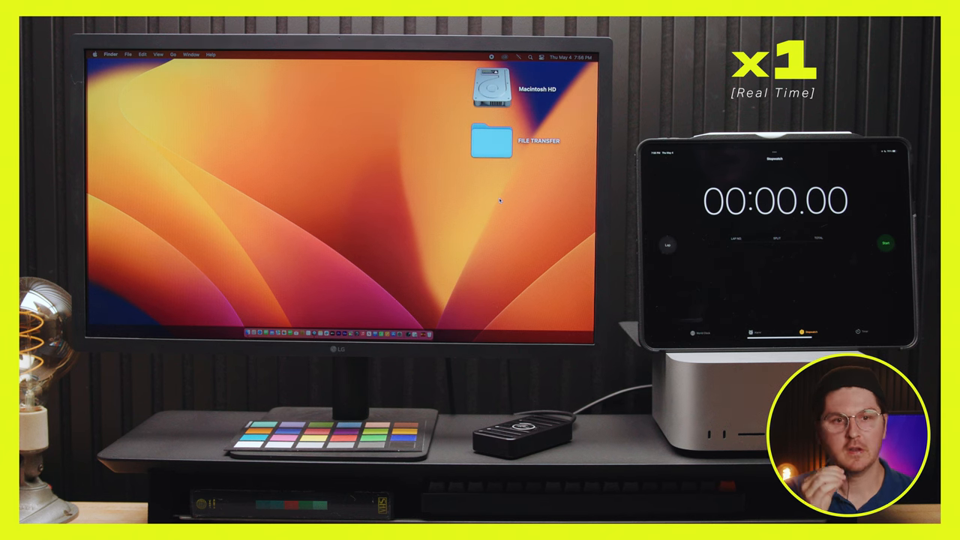
Open FILE TRANSFER on the TC SPACE drive via its context menu and inspect the copied contents
double_click(492, 141)
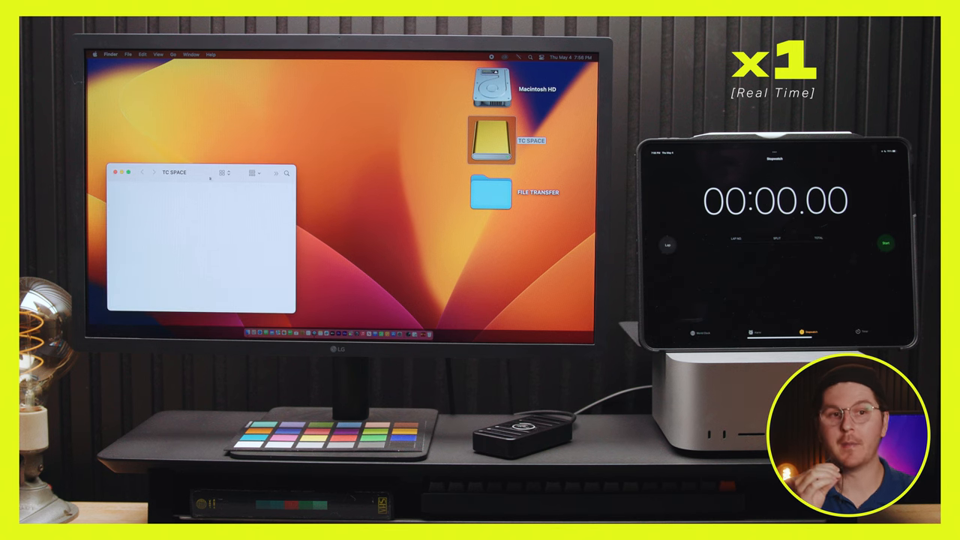
right_click(490, 192)
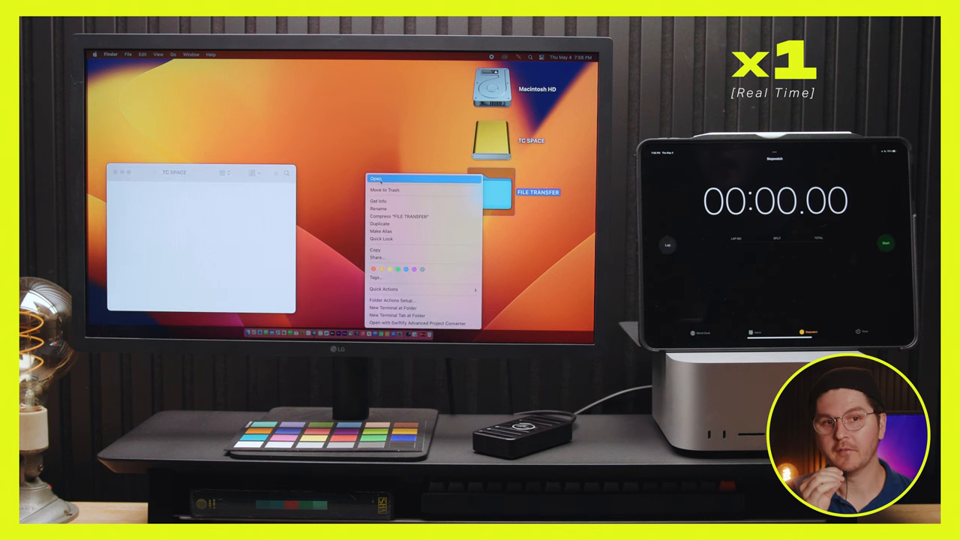
left_click(375, 179)
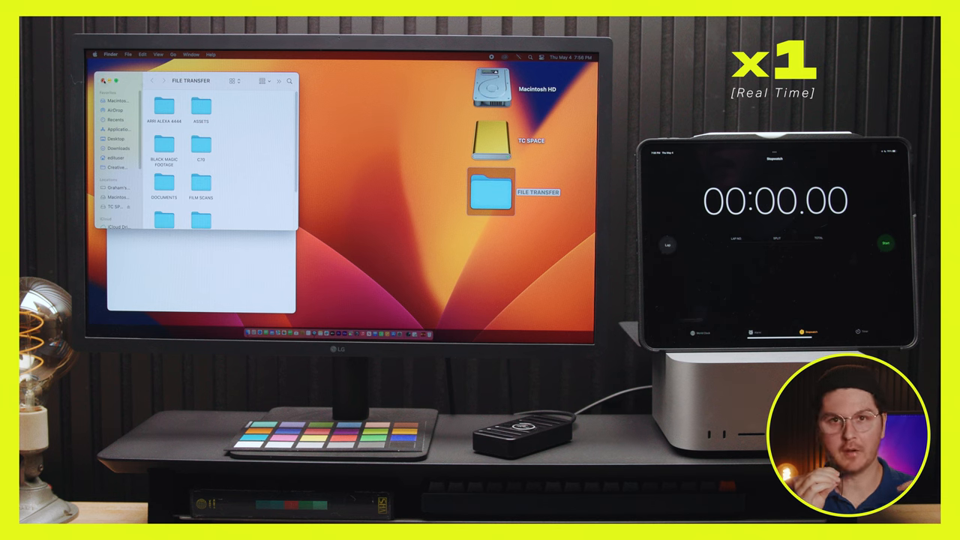
right_click(492, 192)
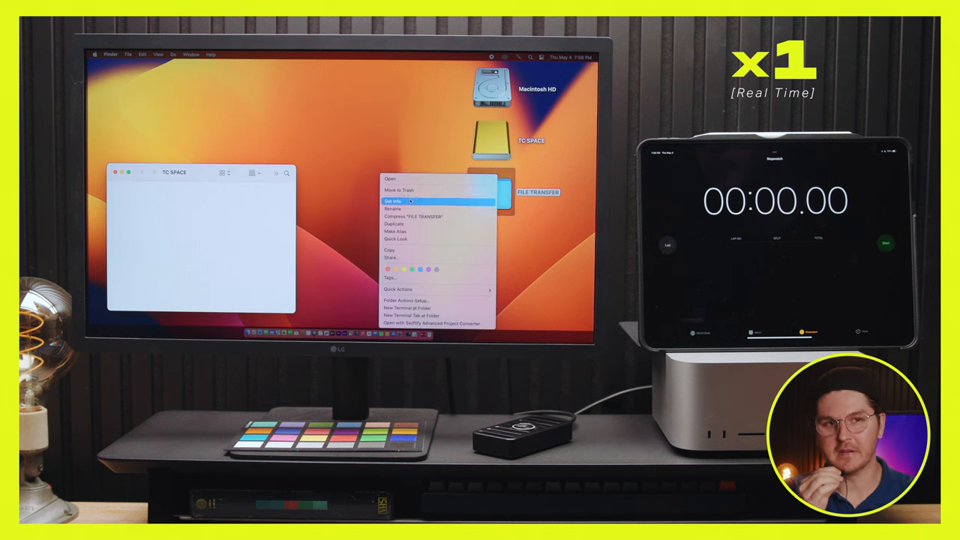
left_click(393, 201)
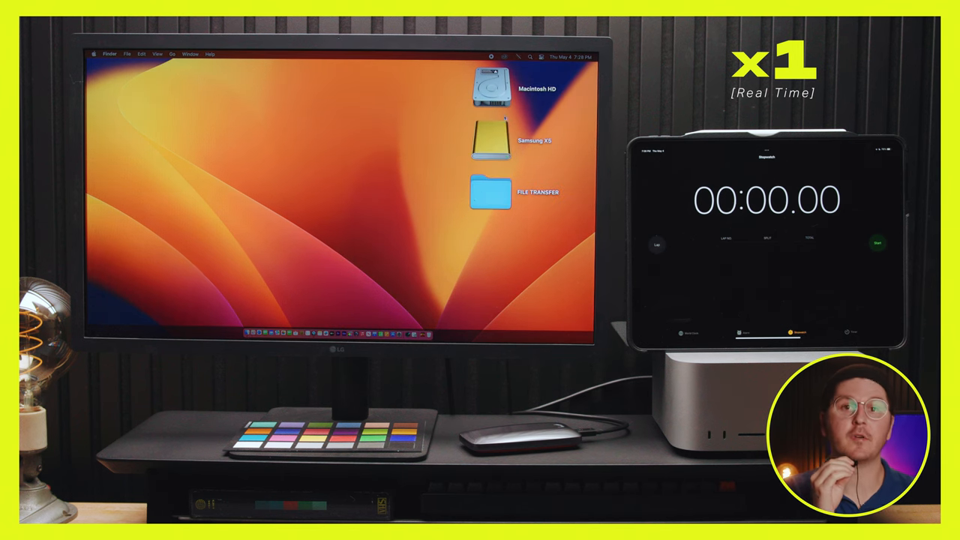
double_click(492, 141)
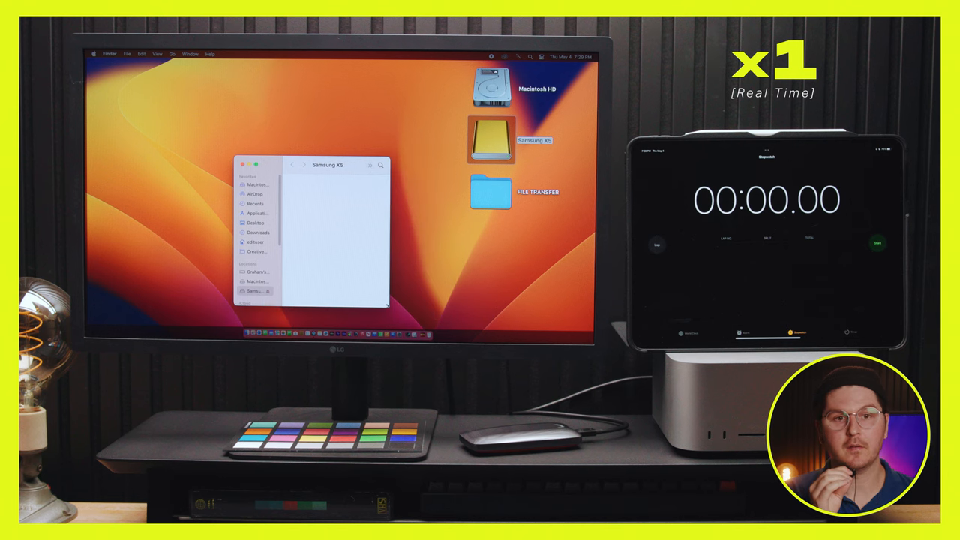
double_click(490, 189)
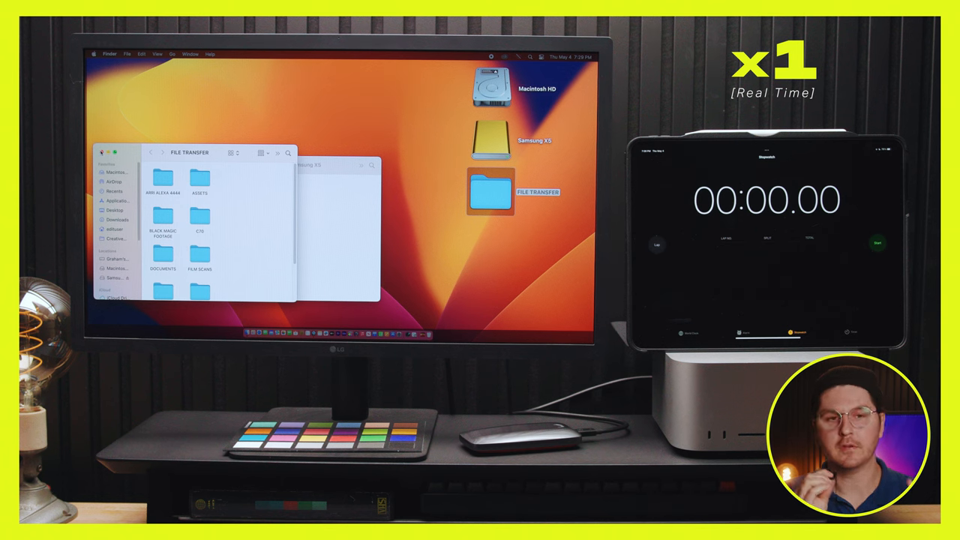
right_click(492, 192)
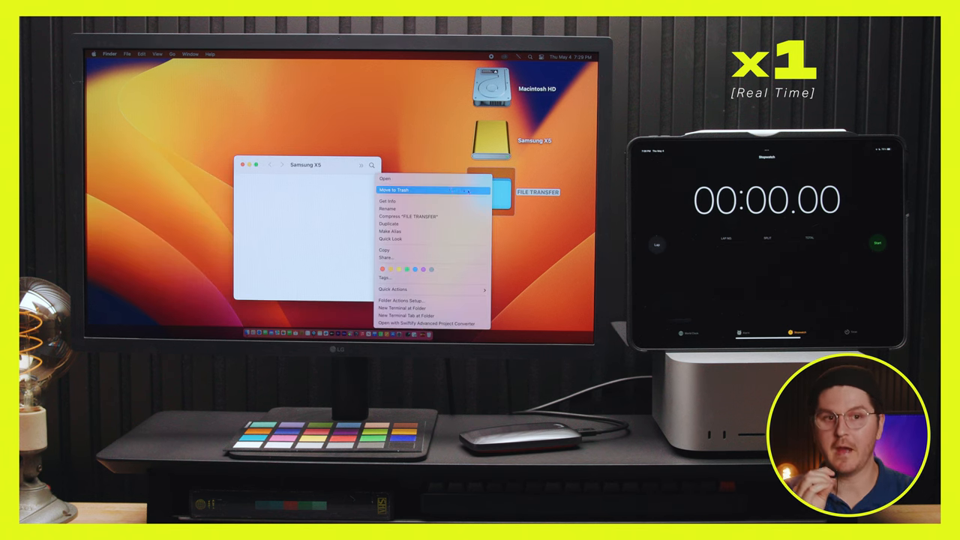
left_click(387, 201)
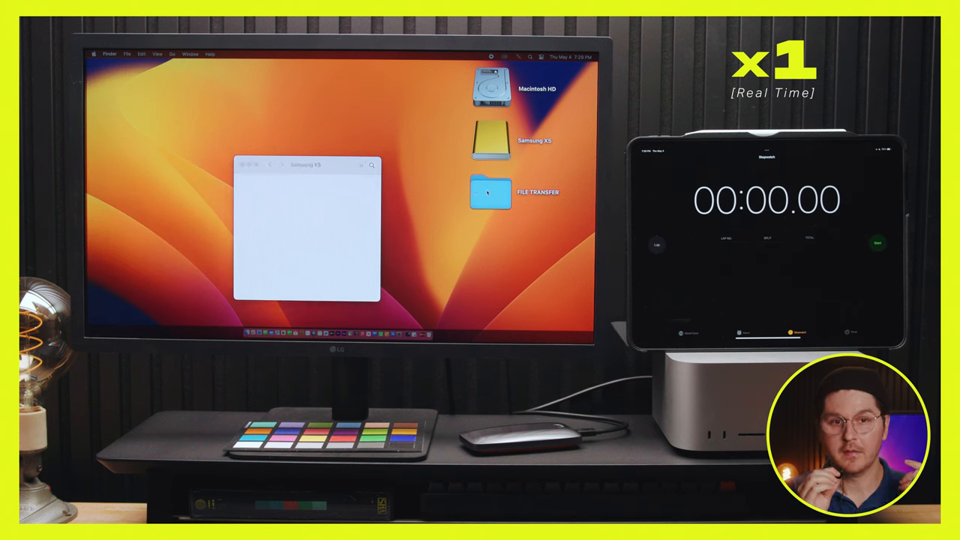
left_click_drag(491, 189, 300, 209)
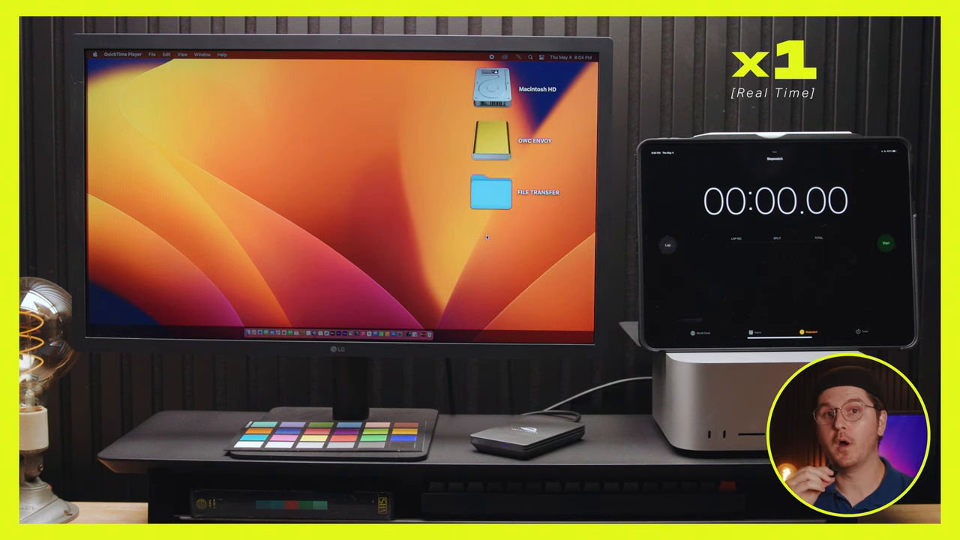
Open the OWC ENVOY drive window, shrink it, and check the FILE TRANSFER folder's contents
double_click(492, 141)
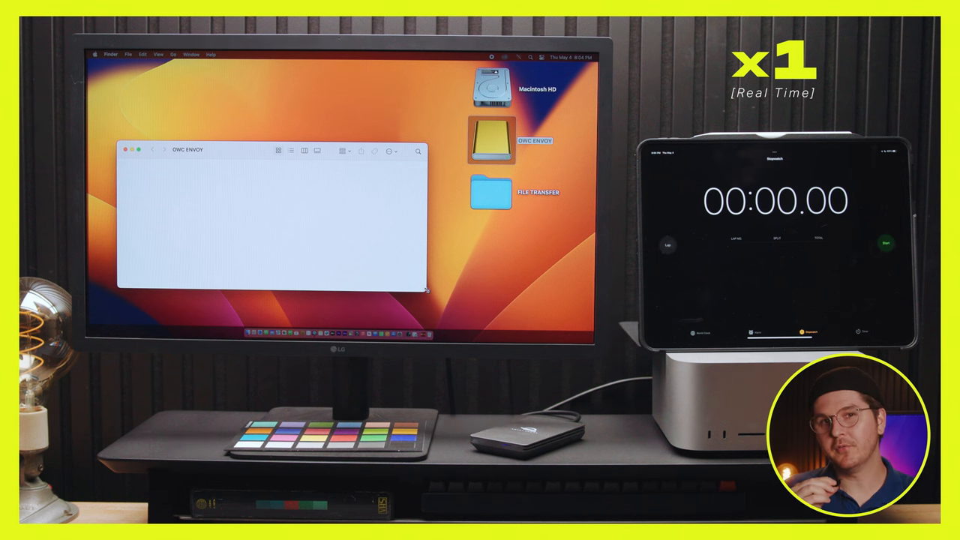
left_click_drag(426, 291, 309, 273)
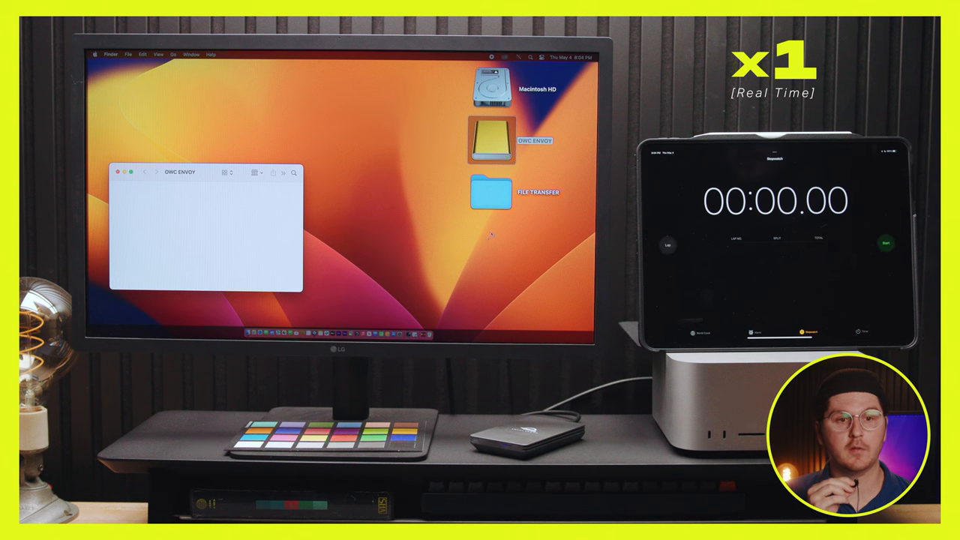
double_click(490, 192)
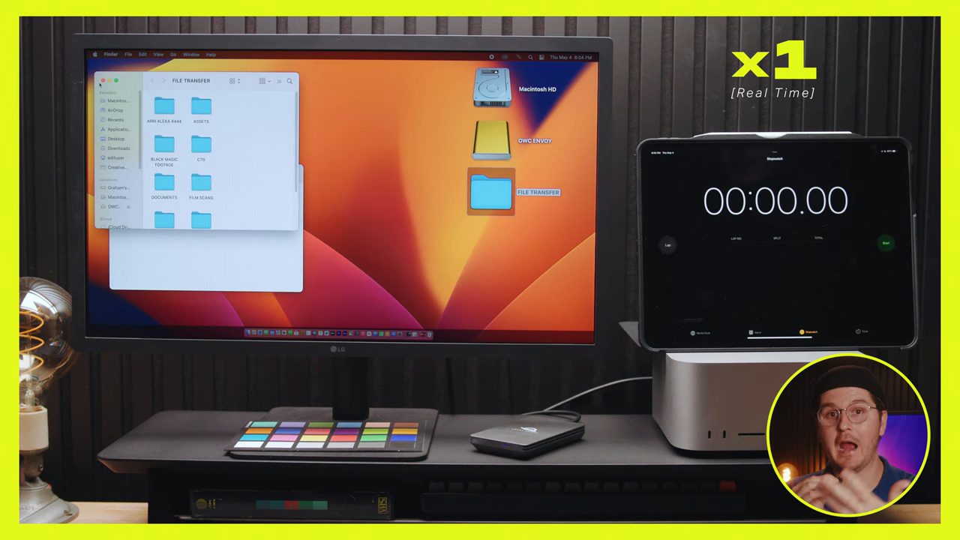
right_click(490, 192)
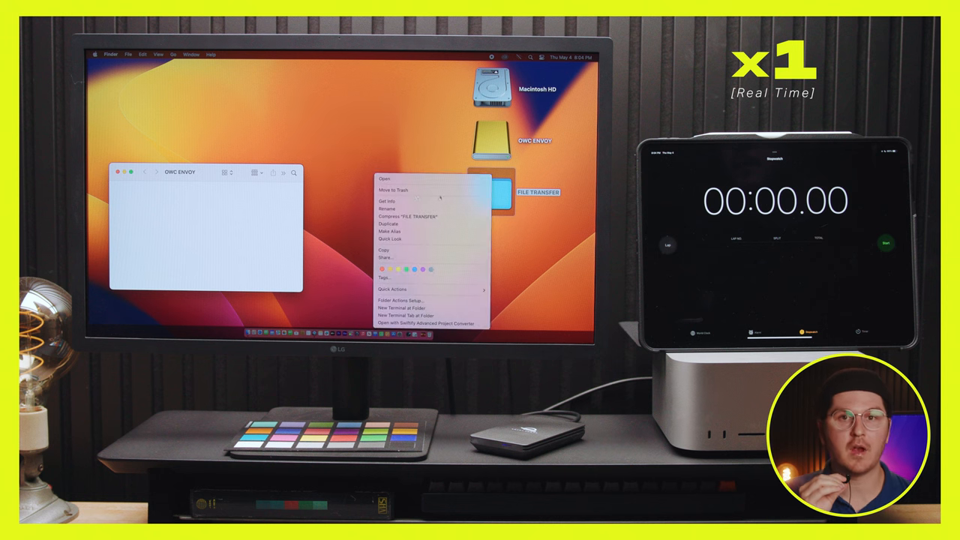
left_click(387, 201)
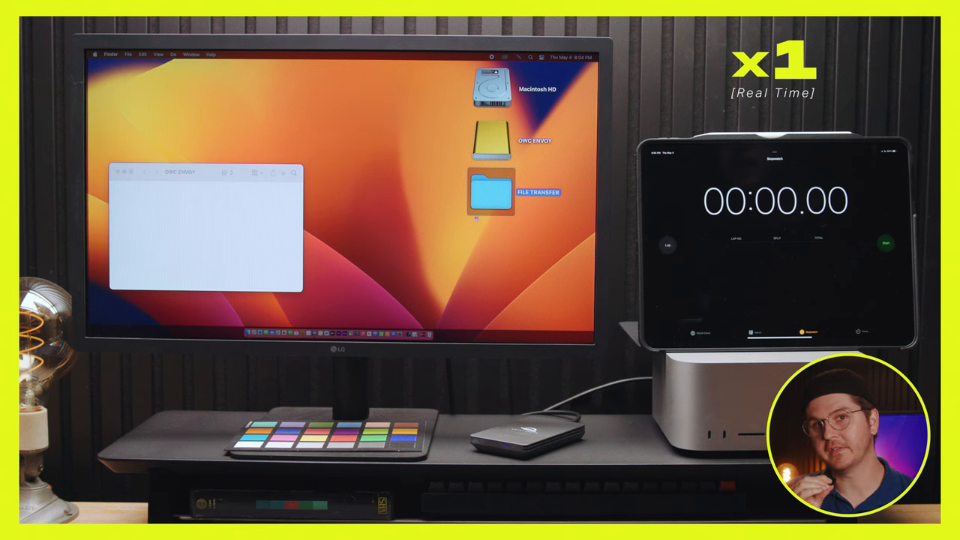
Drag the FILE TRANSFER folder into the empty OWC ENVOY drive window
left_click_drag(492, 192, 345, 241)
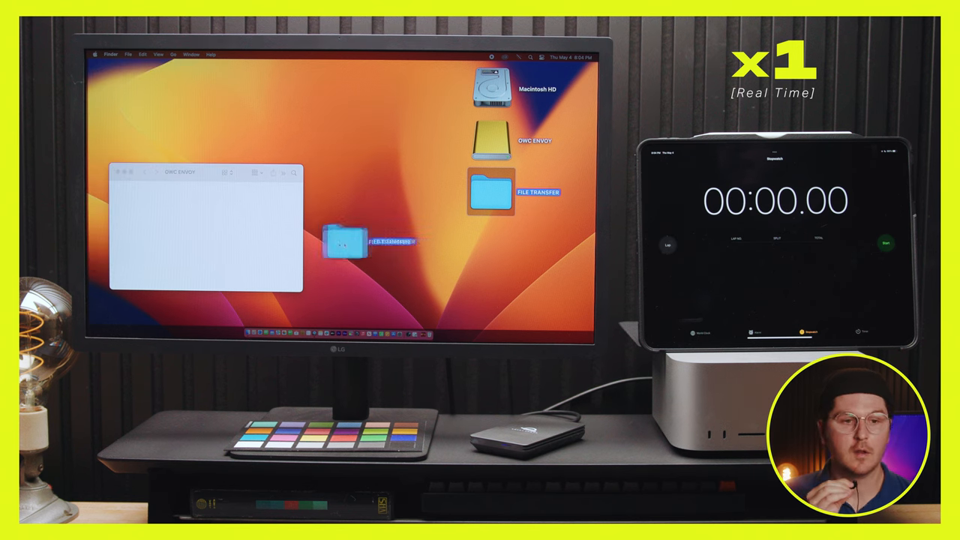